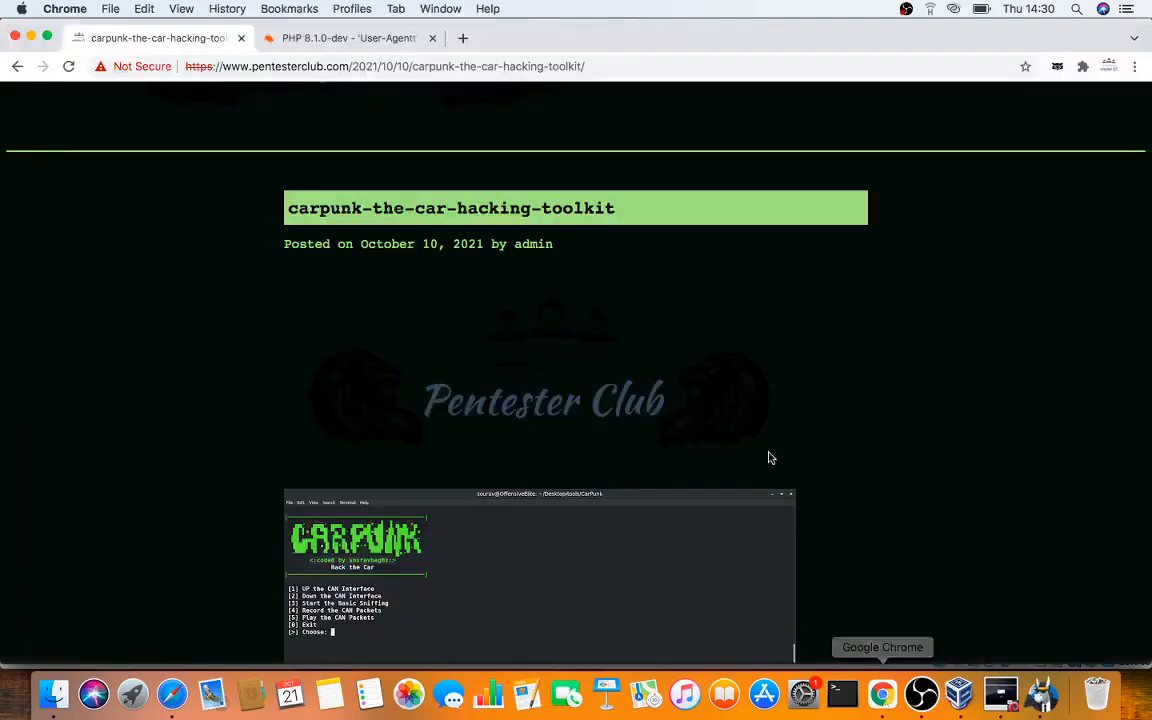
Scroll the Pentester Club CarPunk article past the feature list to its installation commands
scroll("up", 3)
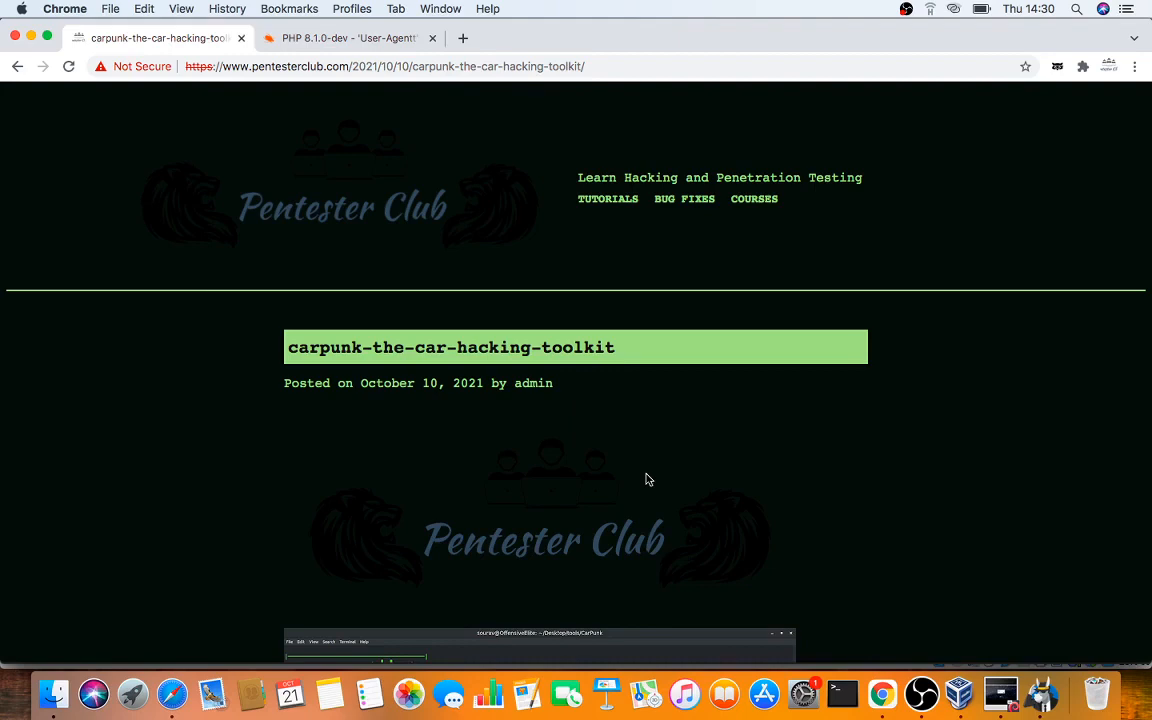
mouse_move(533, 488)
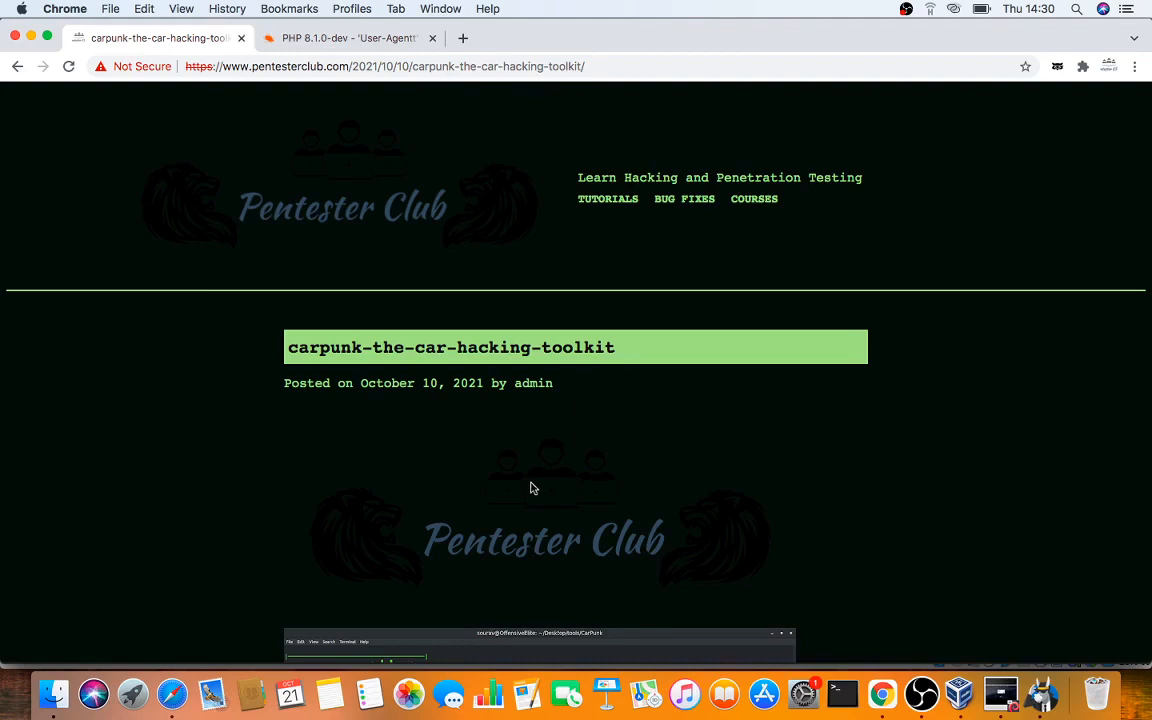
scroll("down", 3)
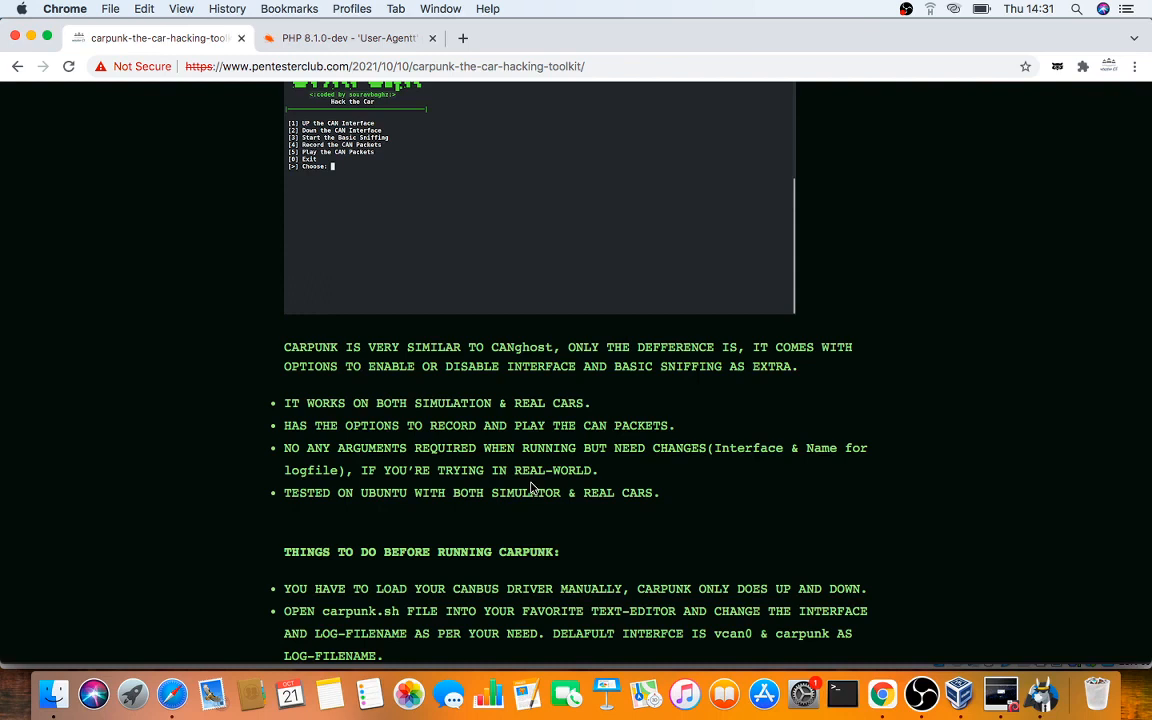
mouse_move(398, 503)
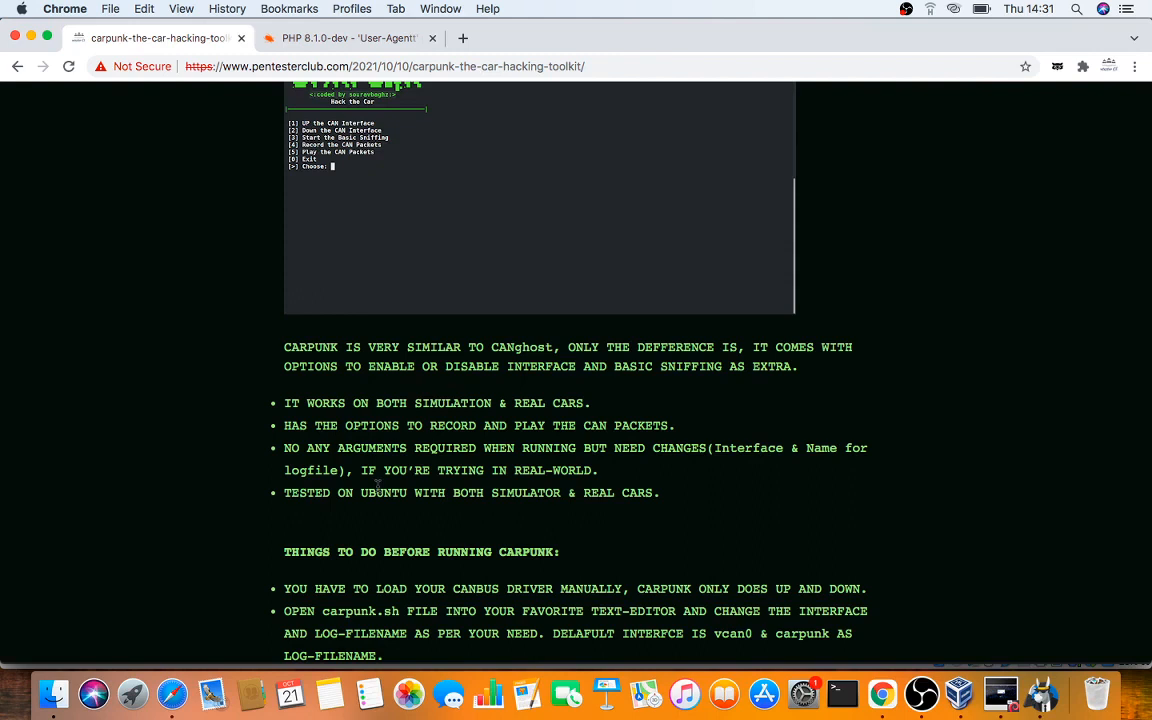
mouse_move(352, 513)
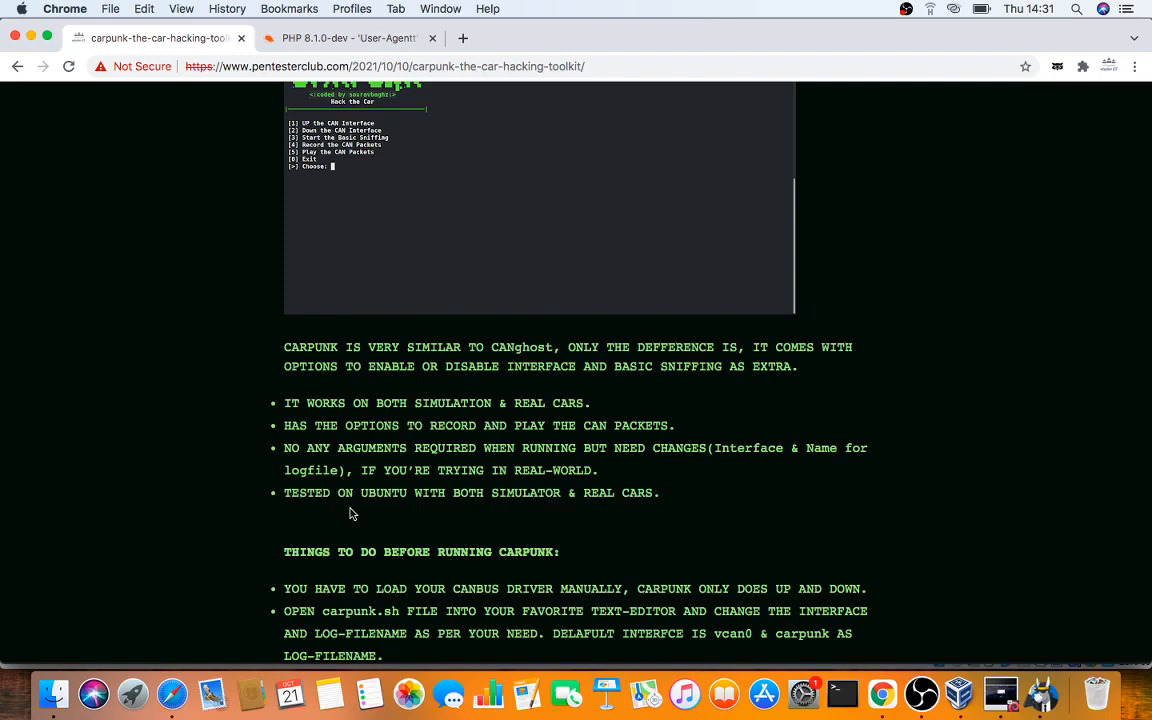
scroll("down", 3)
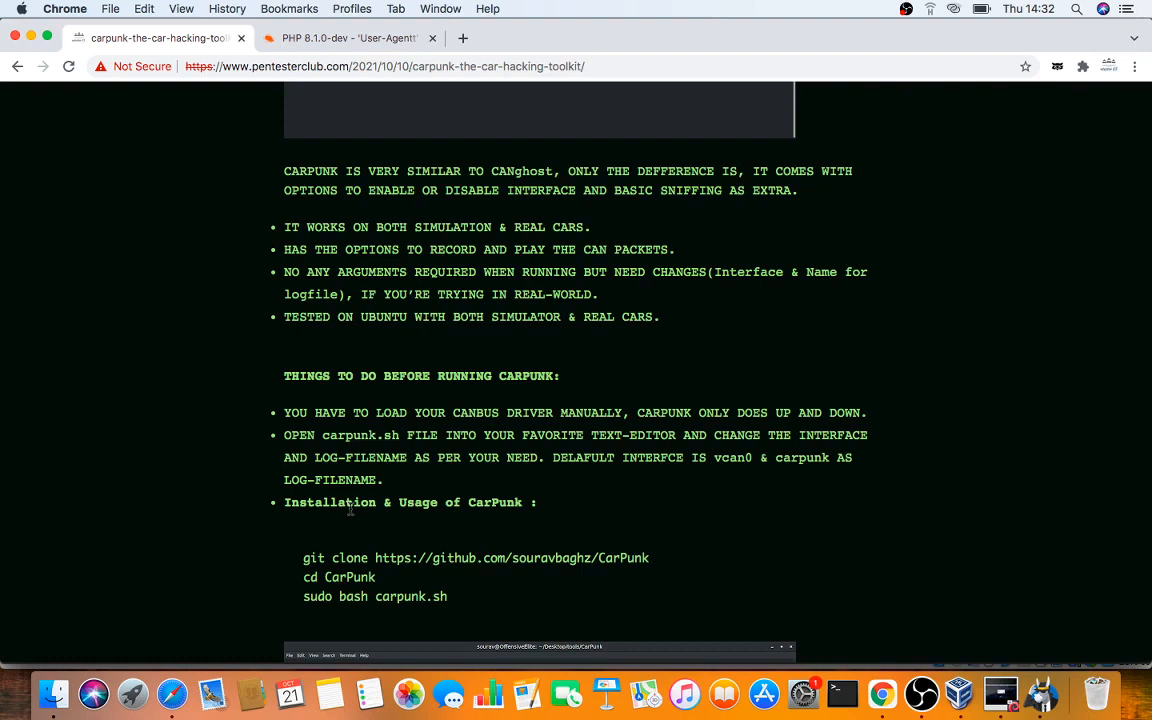
Move from the article to the Kali Linux VM login screen in VirtualBox
scroll("down", 3)
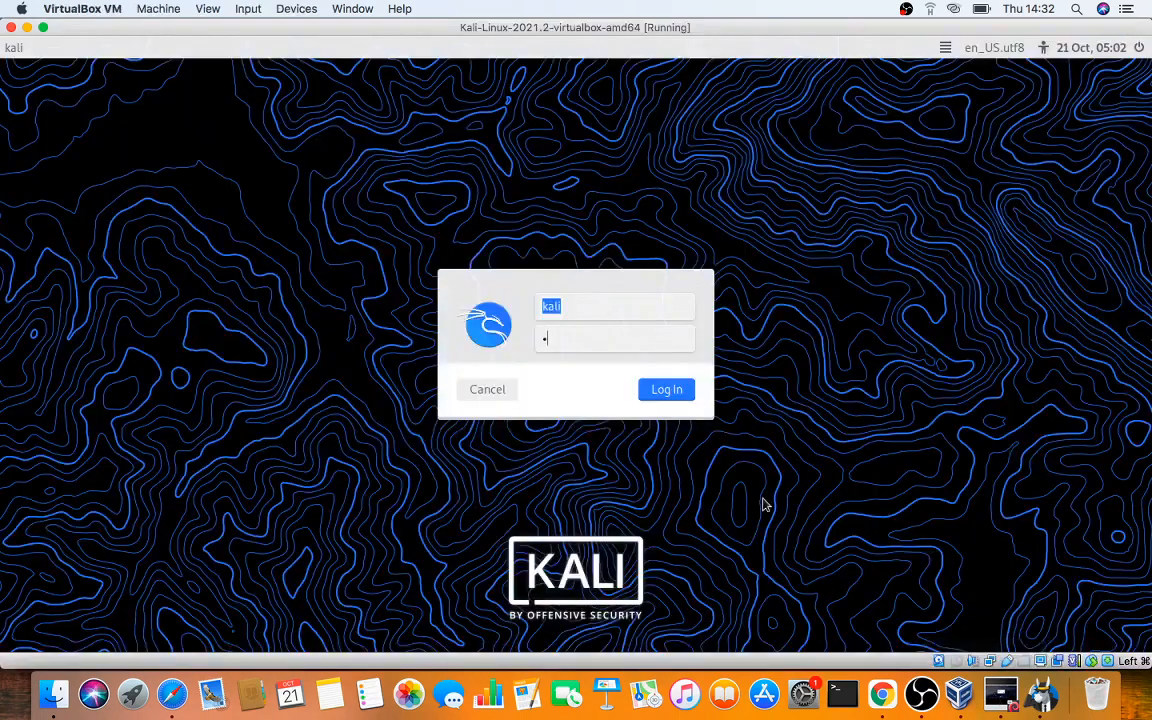
Log in to Kali, then run cd CarPunk, chmod +x carpunk.sh and bash carpunk.sh
left_click(665, 389)
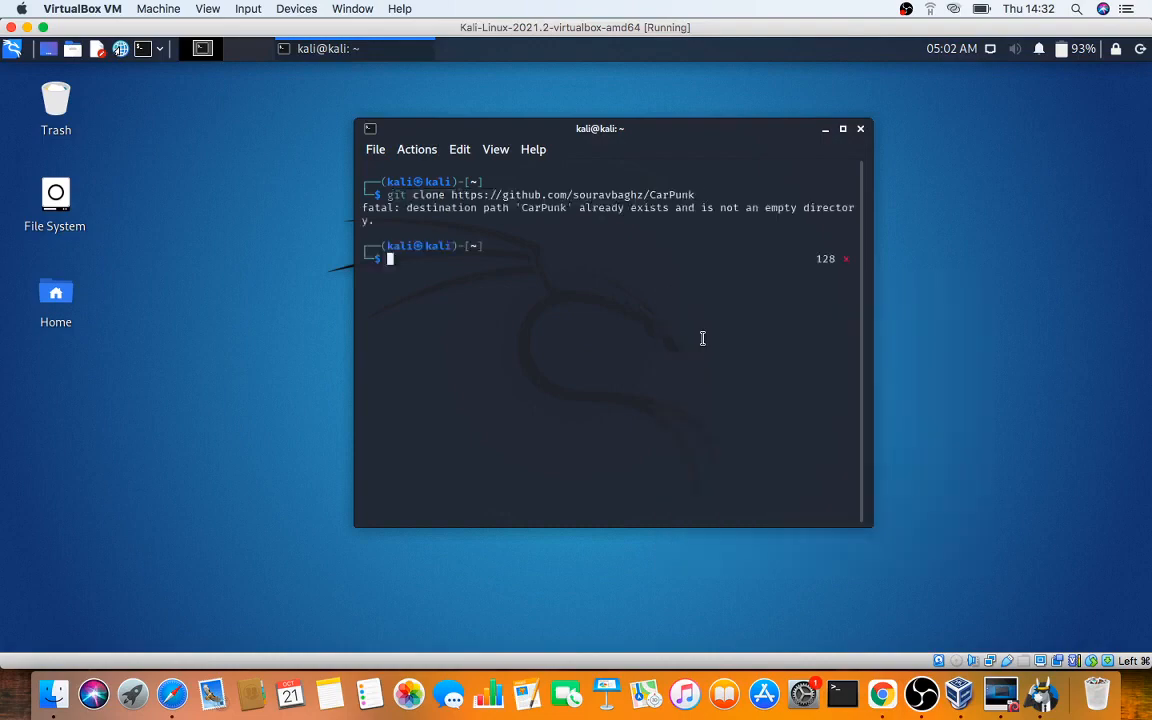
type("cd")
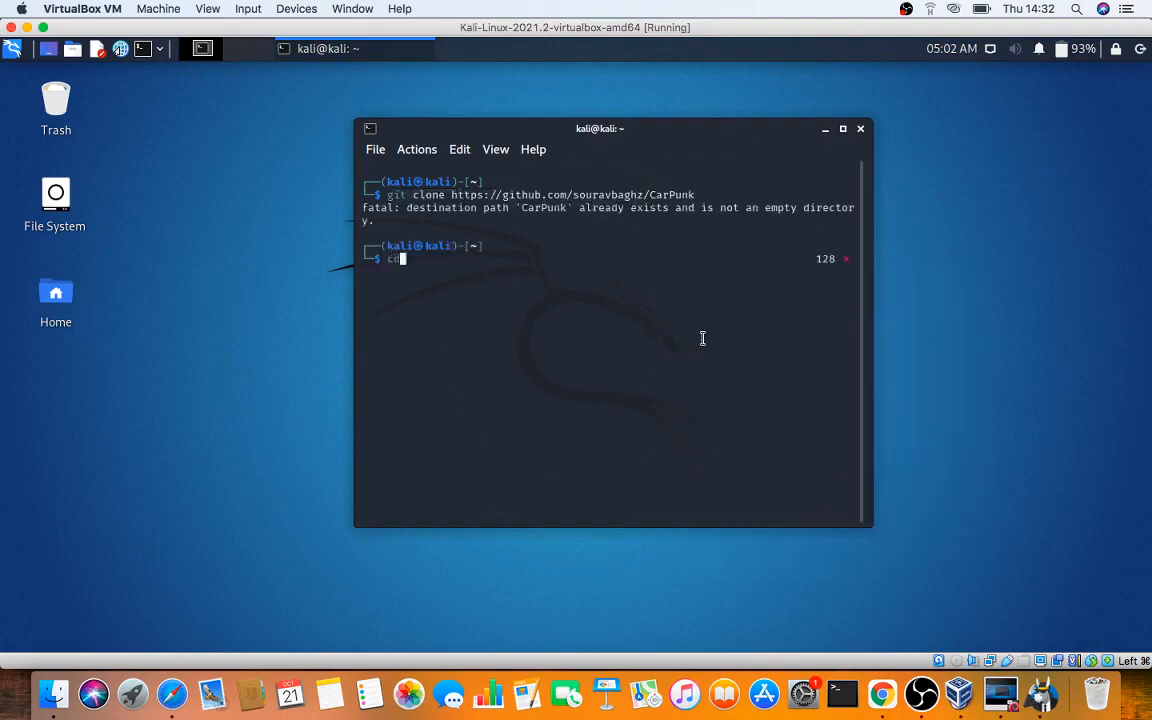
type("CarPunk")
type("bash carpu")
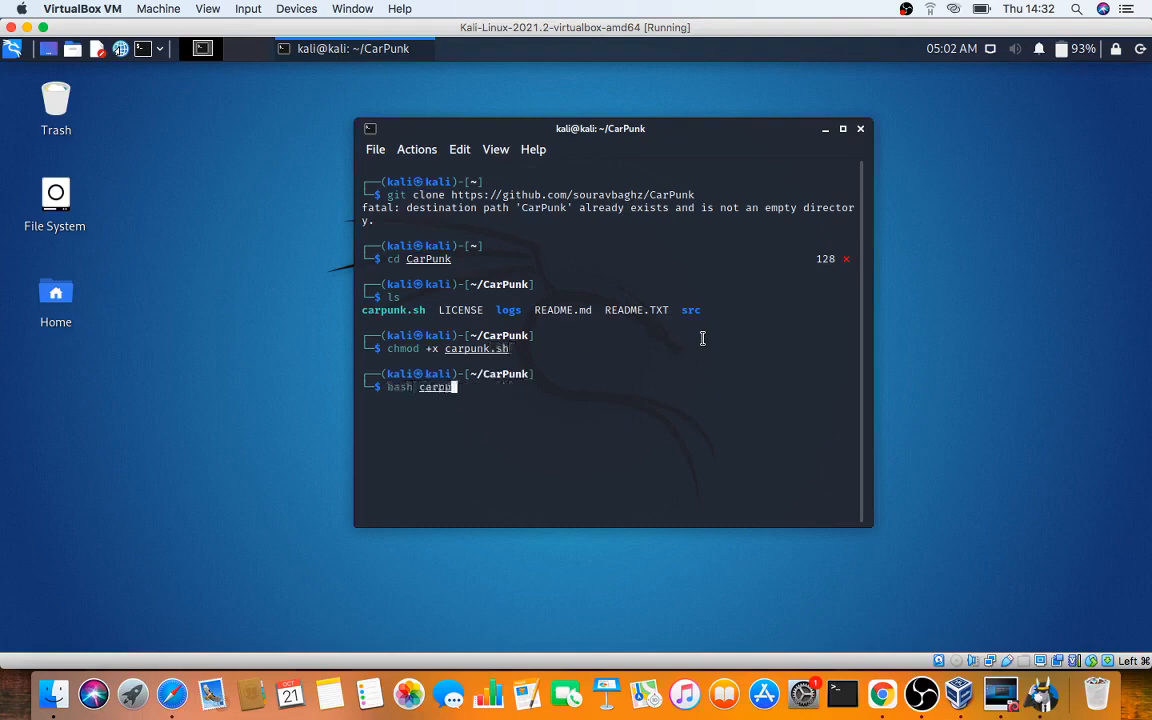
type("c")
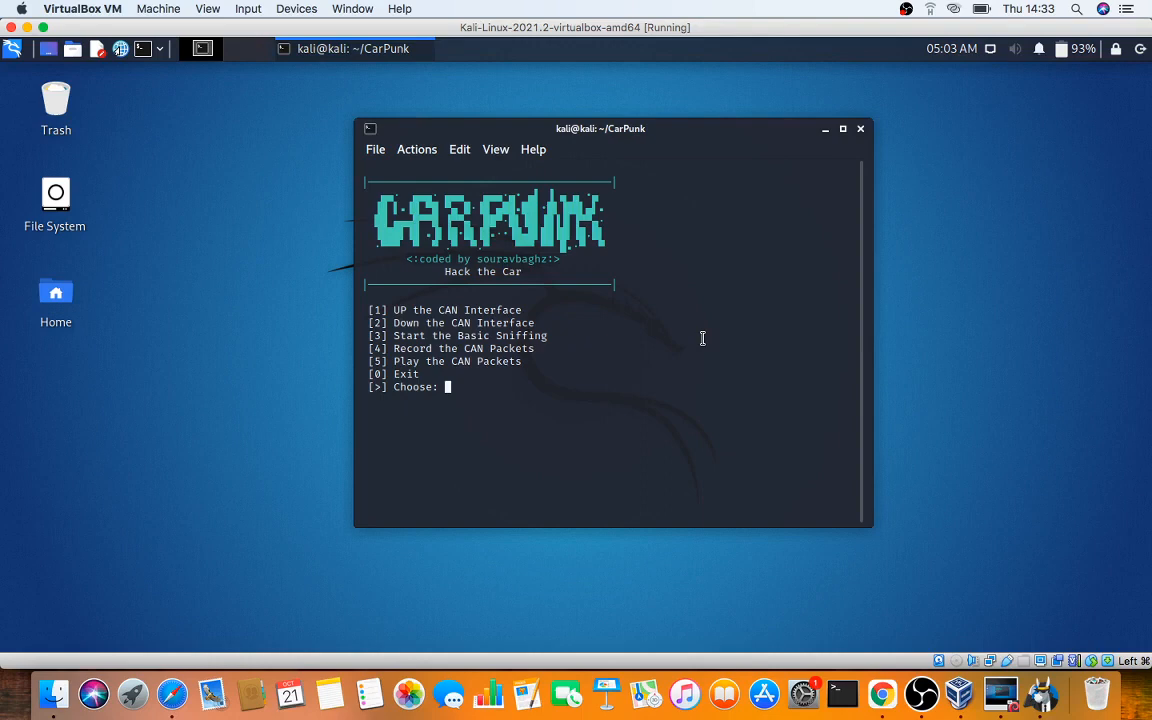
mouse_move(883, 691)
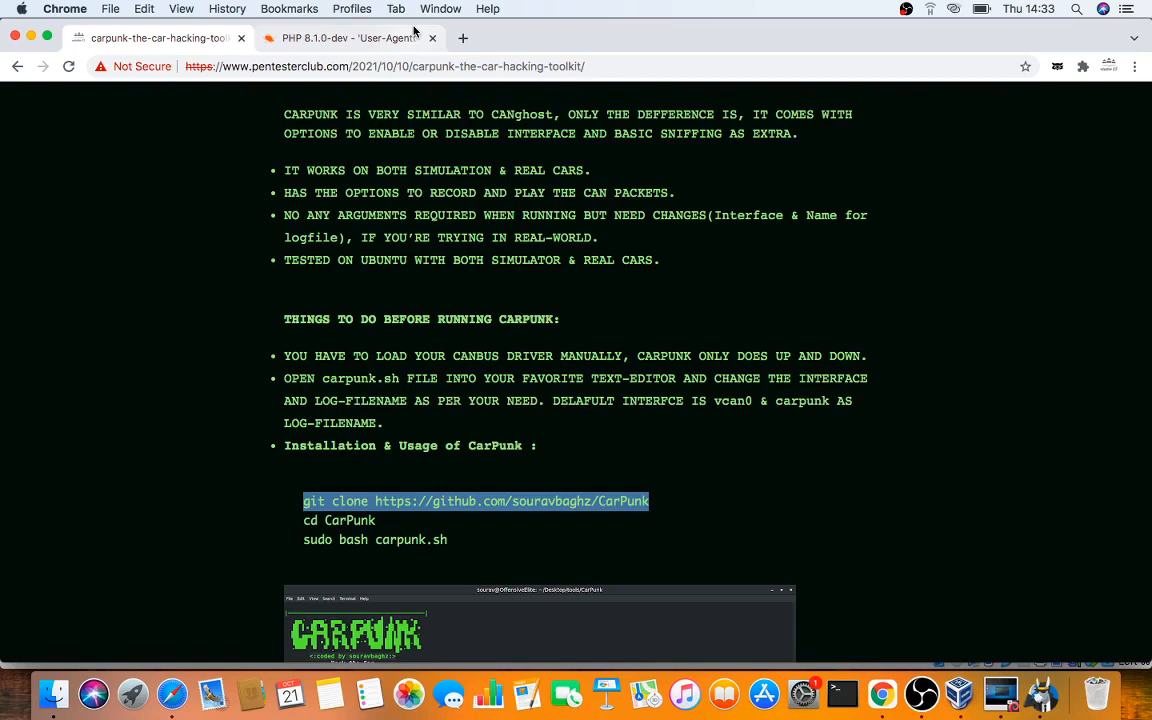
Search for 'hackrfone' from the address bar of the second Chrome tab
left_click(350, 38)
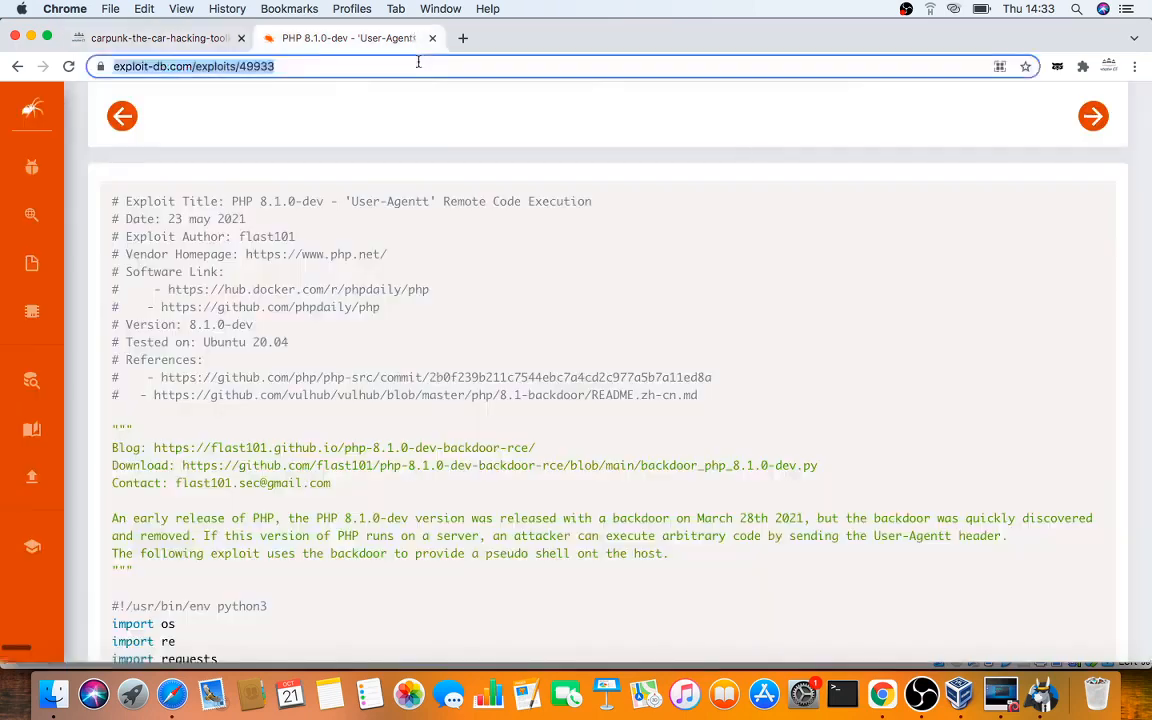
type("hackrfone")
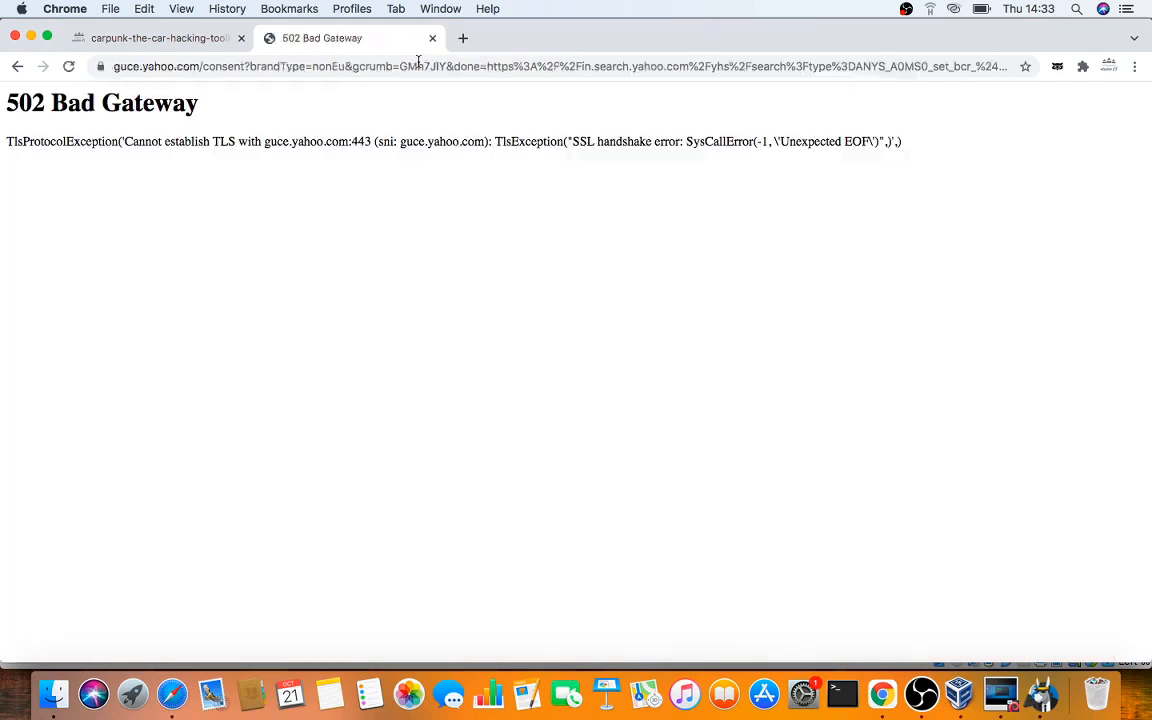
type("hackrfone")
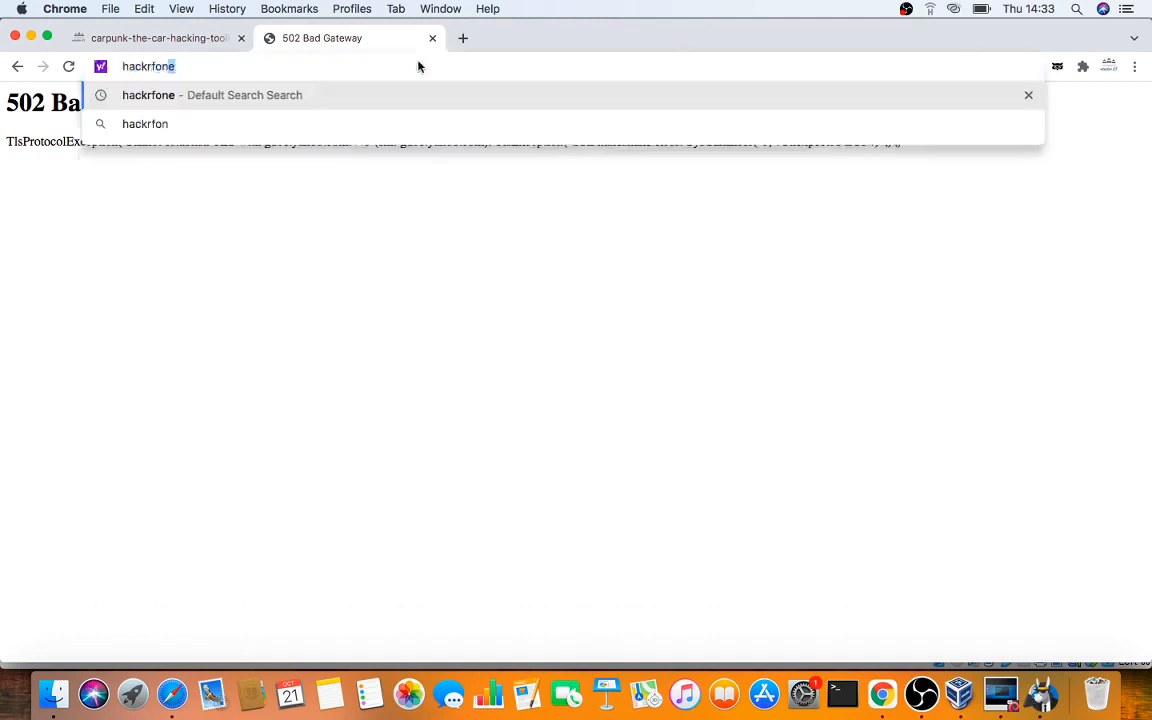
type("harwa")
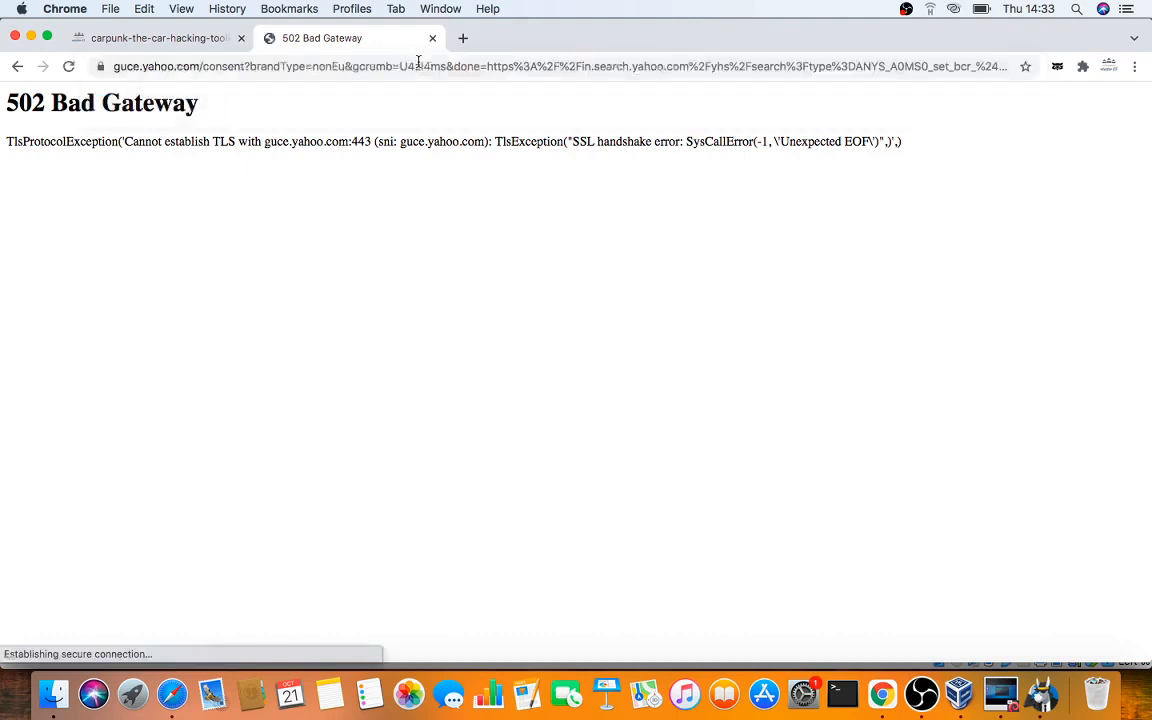
left_click(418, 66)
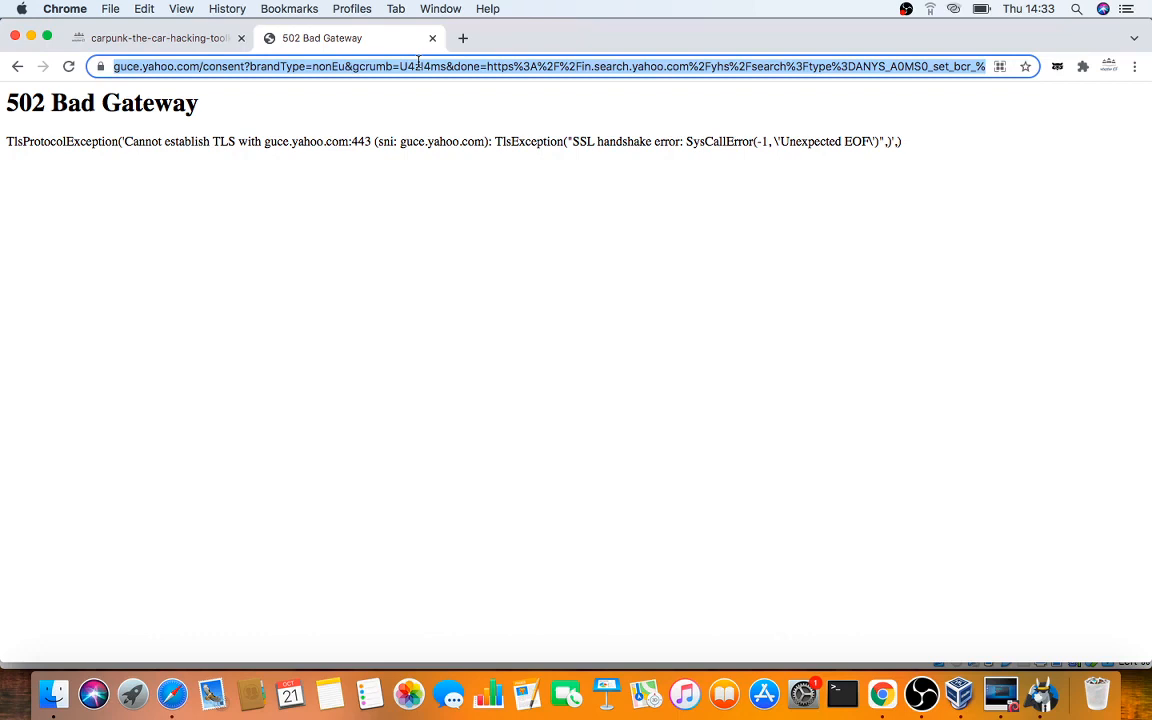
type("hackrfone")
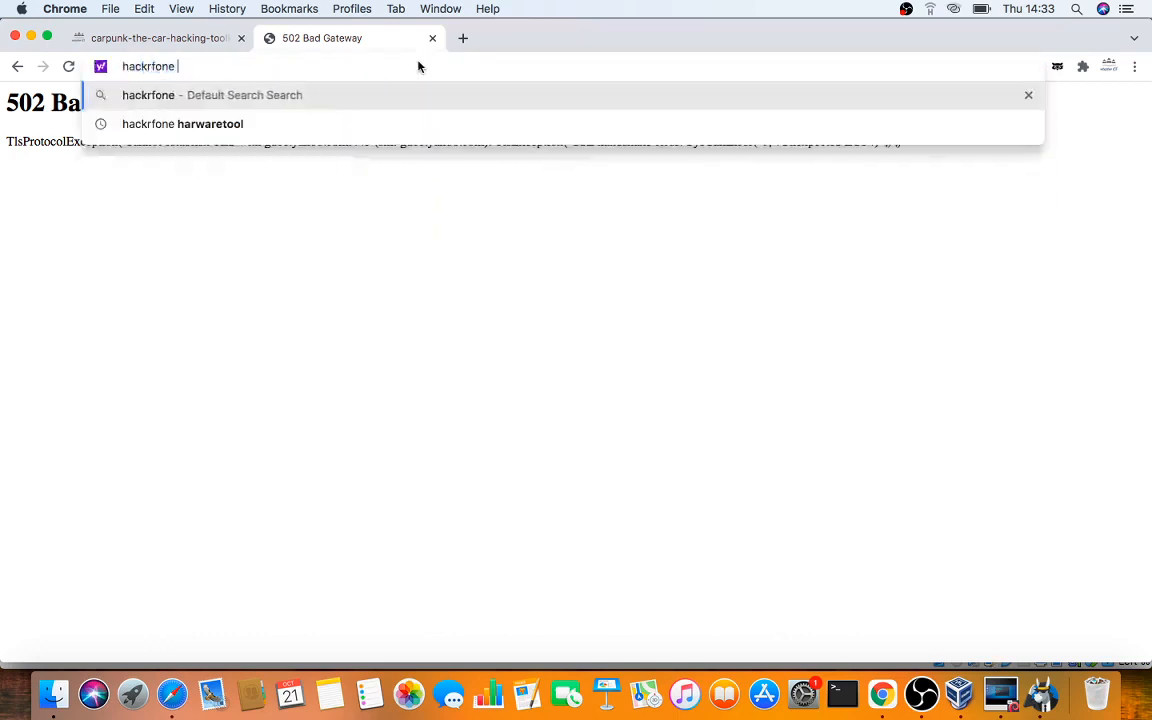
key("Return")
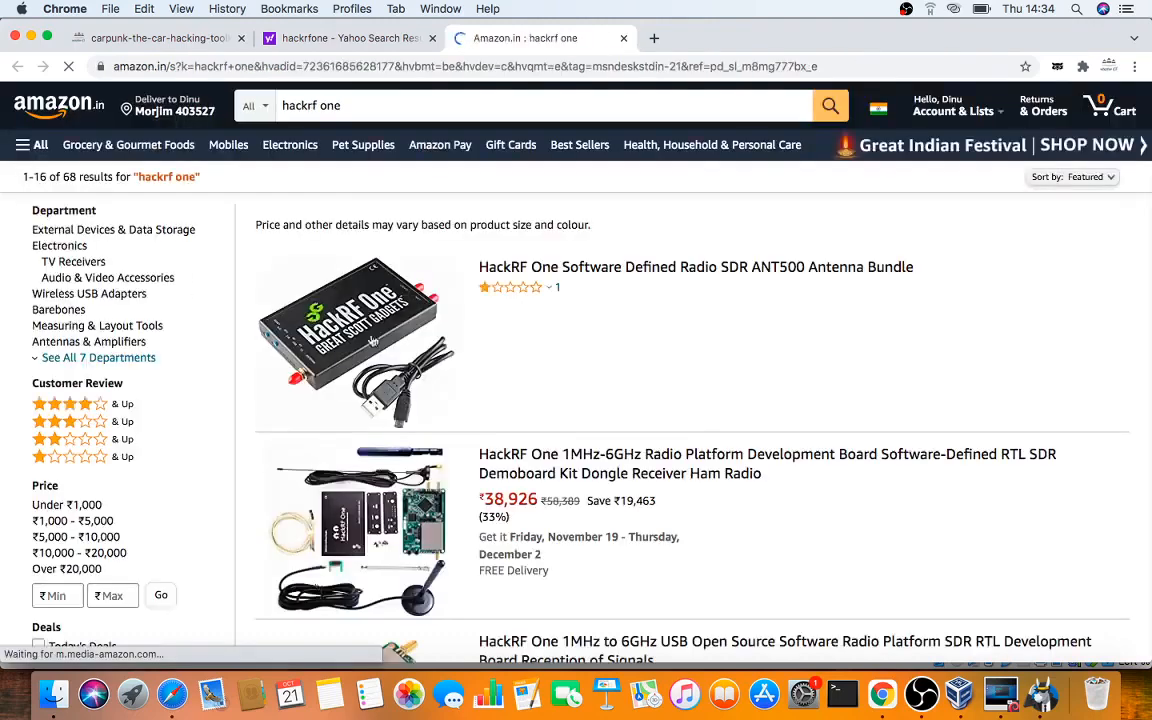
mouse_move(650, 270)
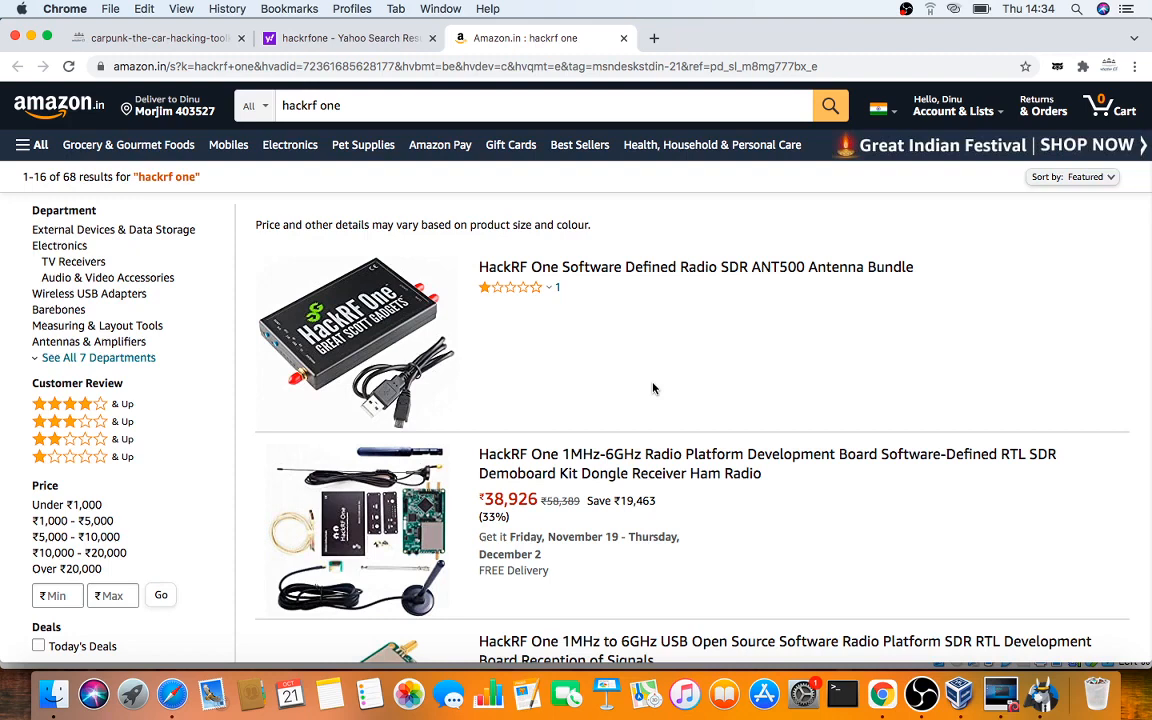
mouse_move(632, 272)
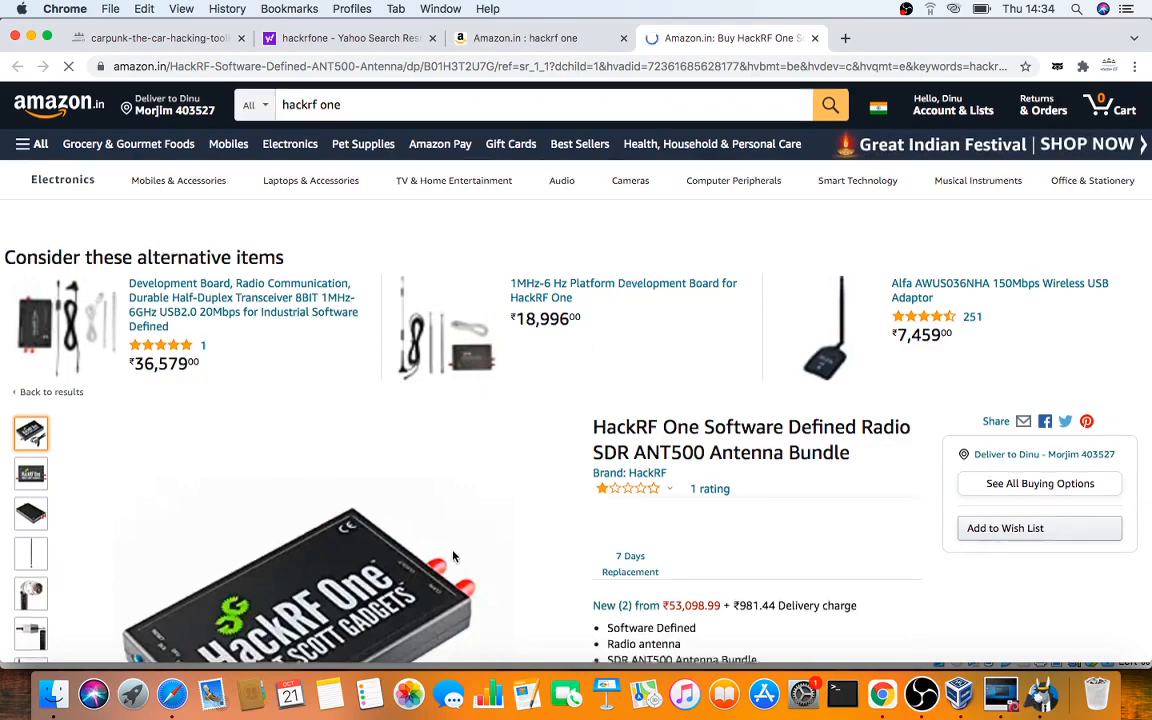
Browse the HackRF One ANT500 antenna bundle product page, then return to the Kali VM
scroll("down", 3)
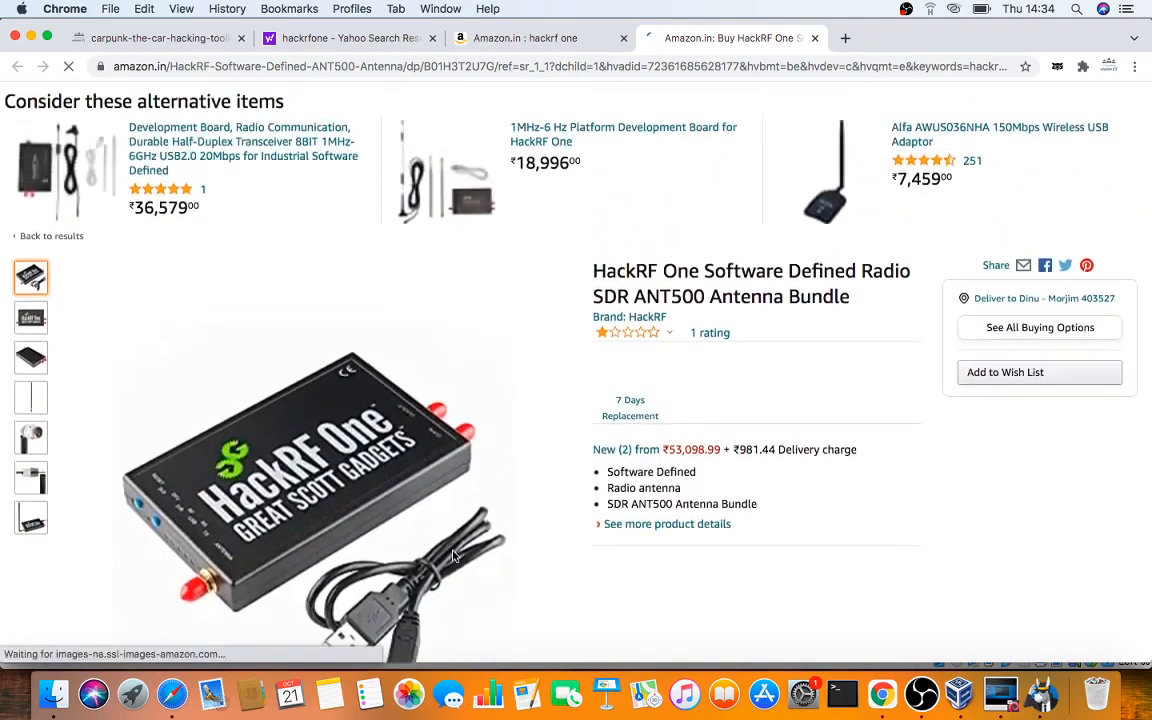
scroll("down", 3)
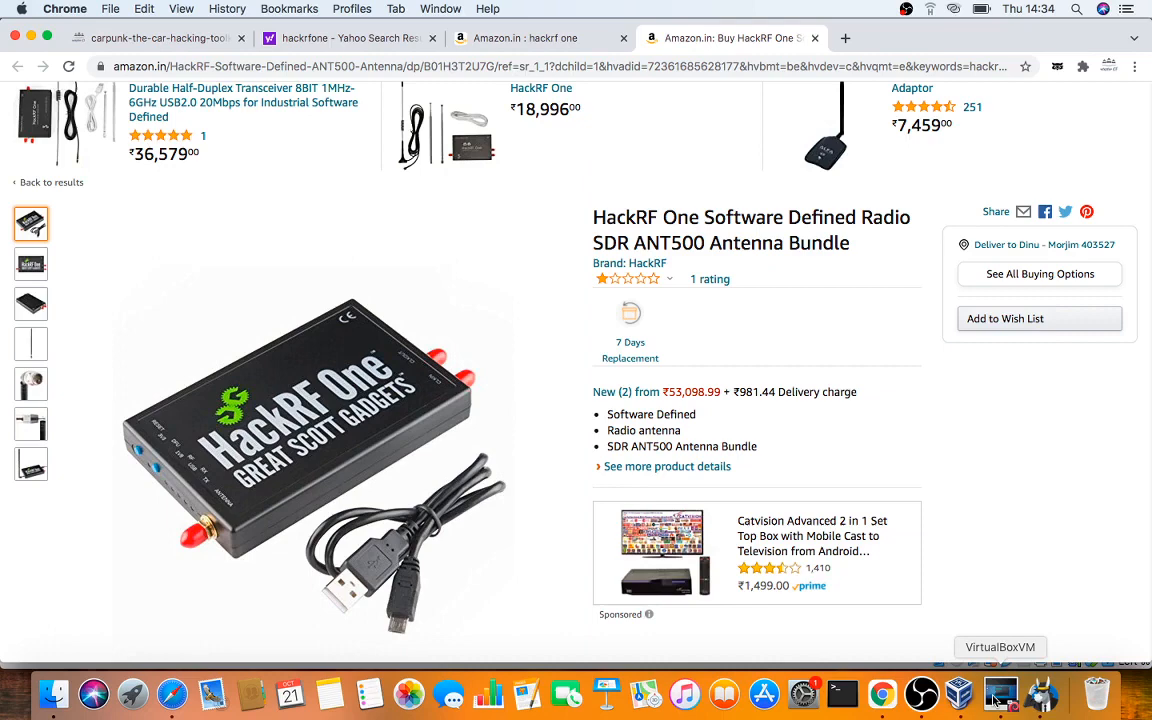
left_click(1000, 689)
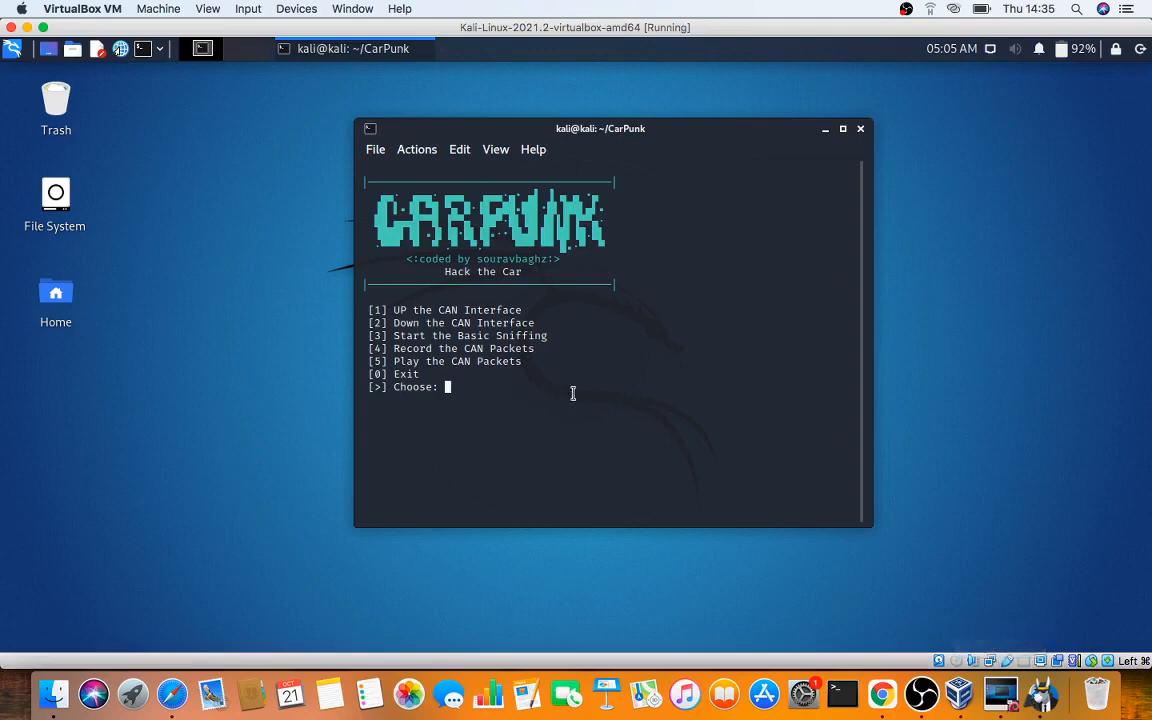
Choose option 1 in the CarPunk menu to bring the CAN interface up
type("1")
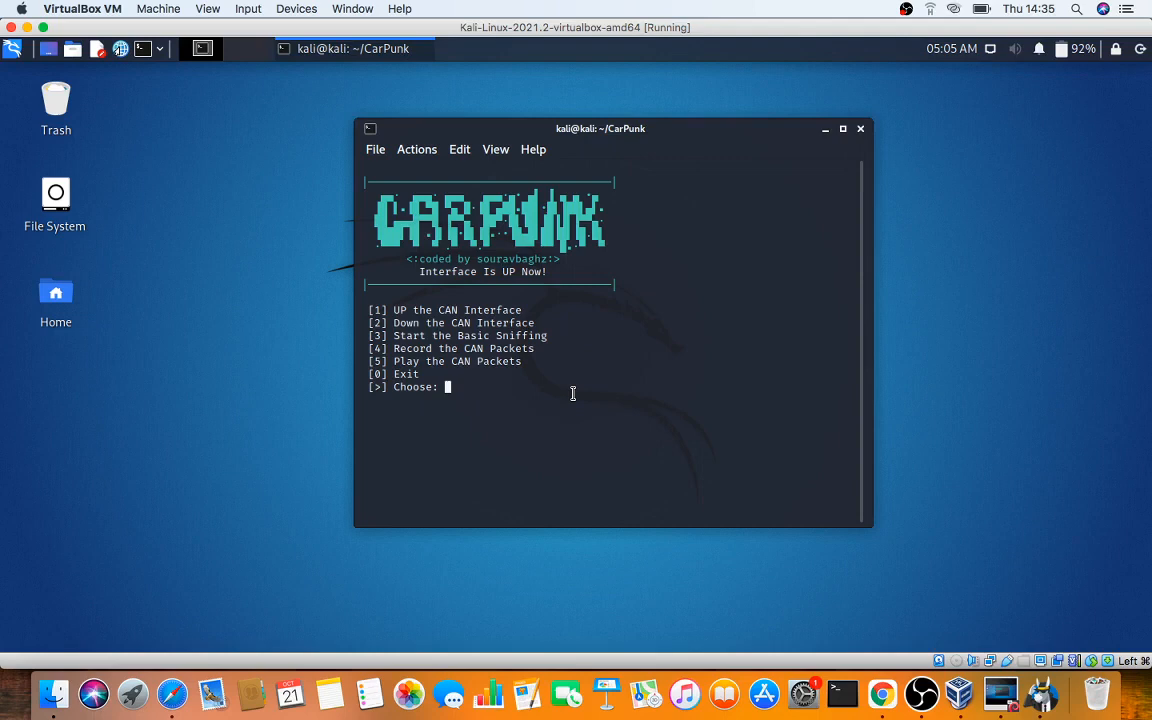